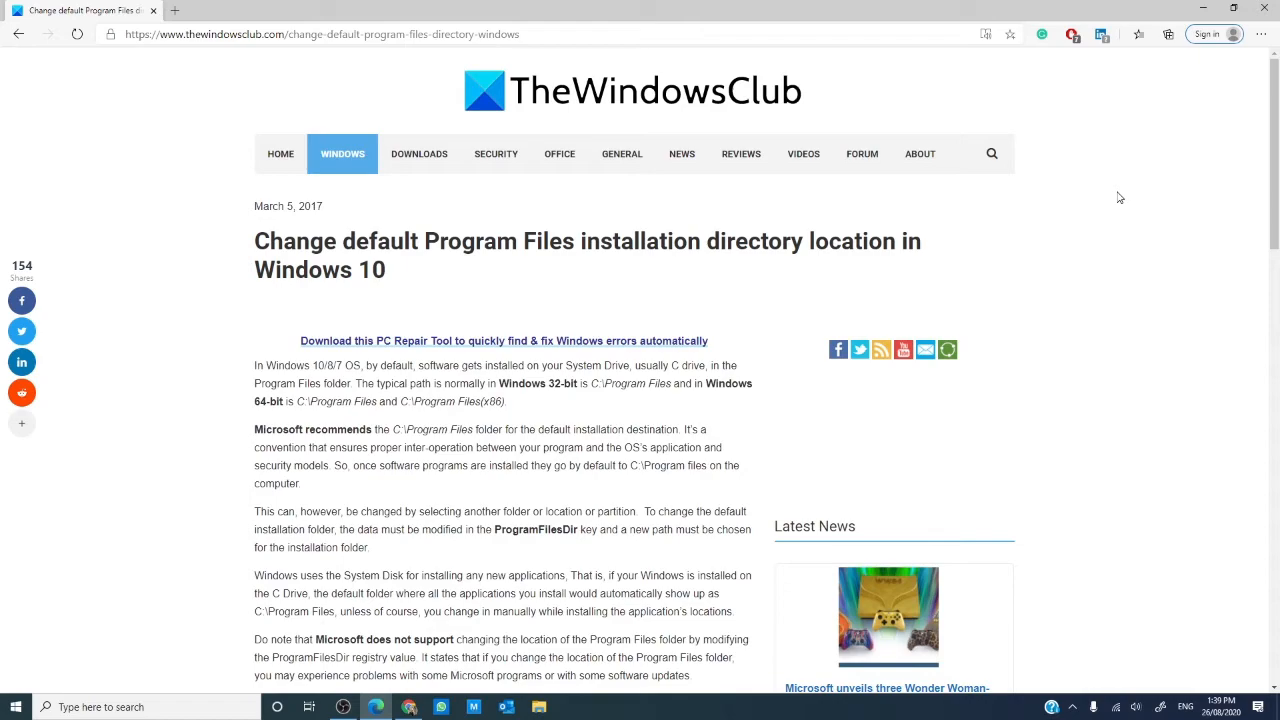
Scroll past the Program Files article and launch Registry Editor from search.
scroll(down, 3)
text(regi)
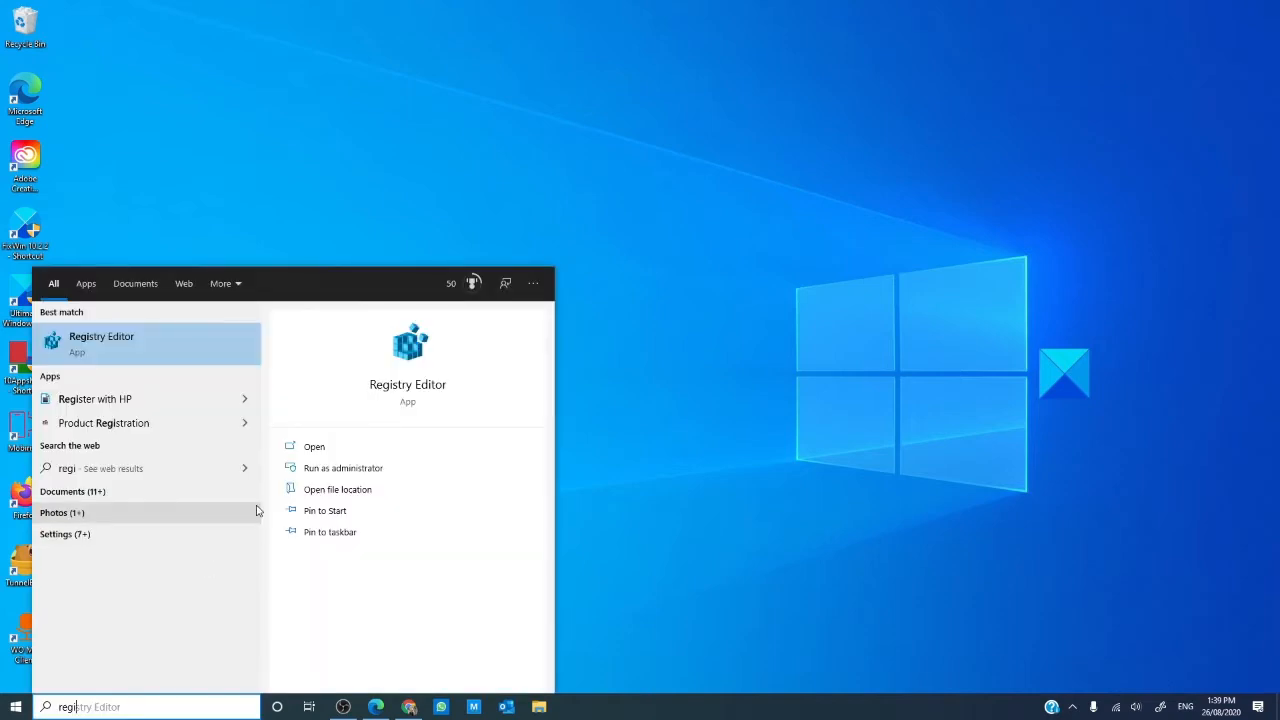
click(101, 336)
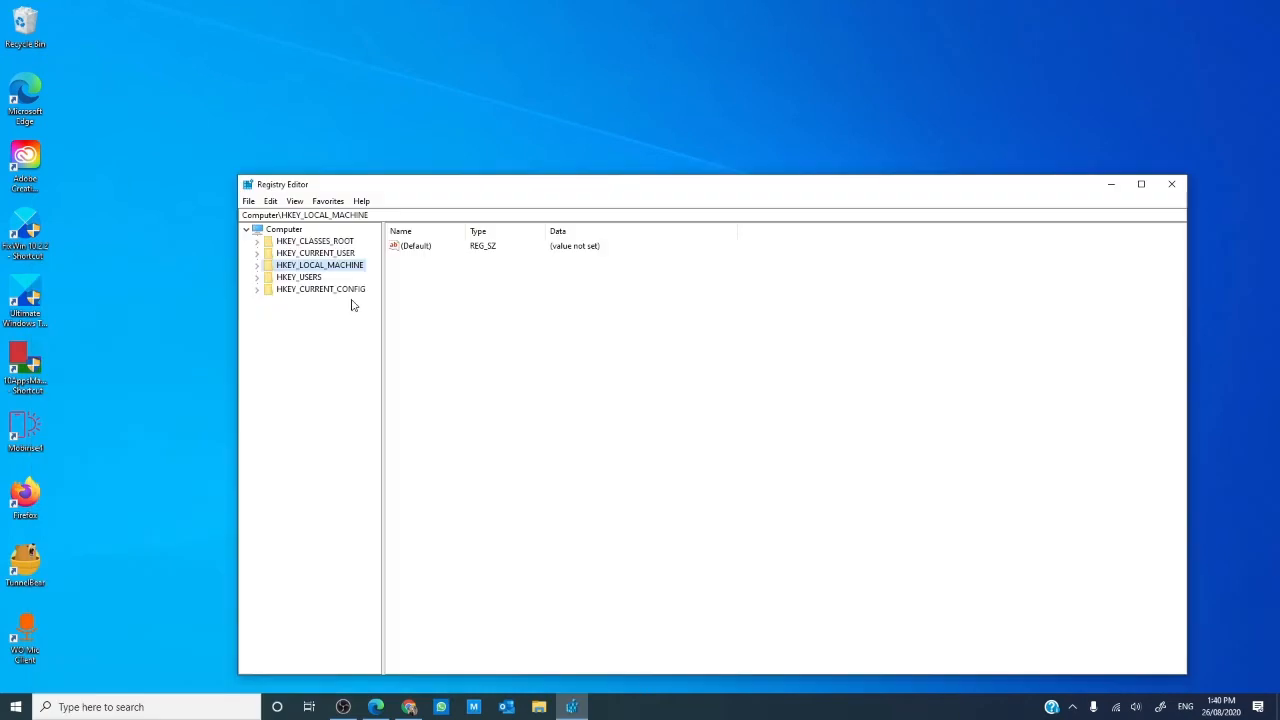
mouse_move(277, 275)
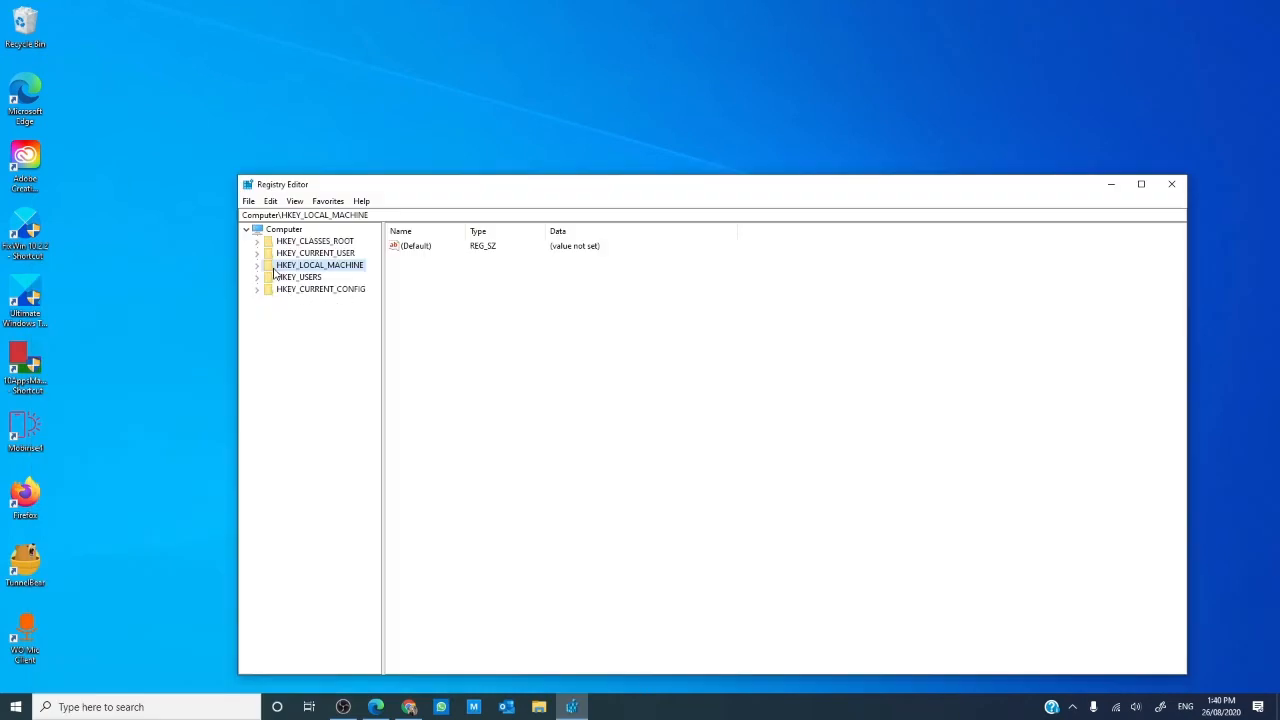
Expand HKEY_LOCAL_MACHINE and SOFTWARE, then select the Windows CurrentVersion key.
click(258, 265)
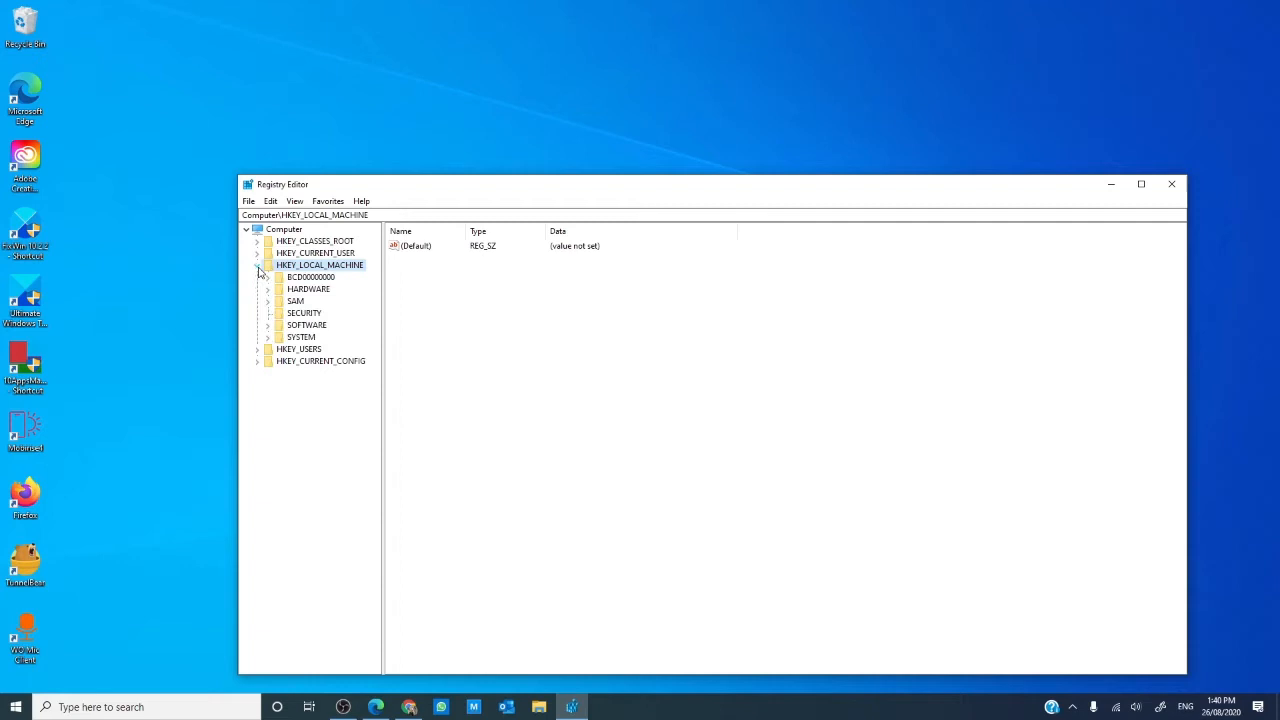
click(267, 325)
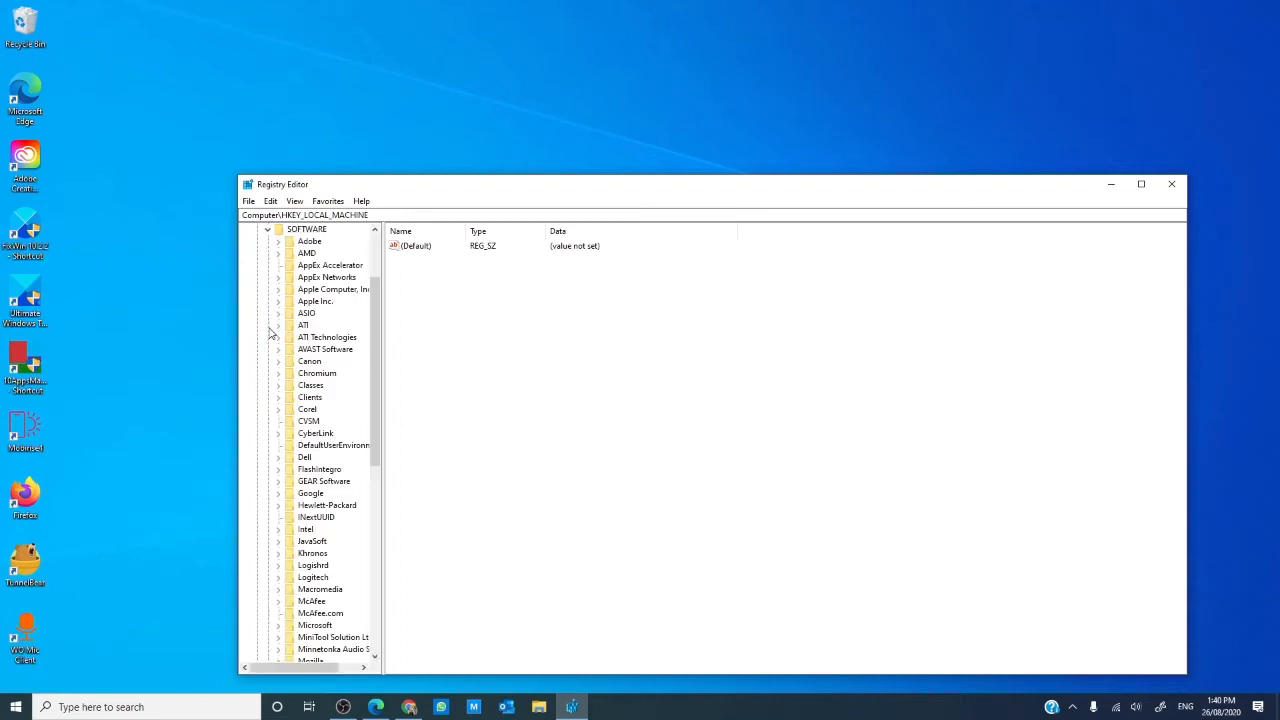
scroll(down, 3)
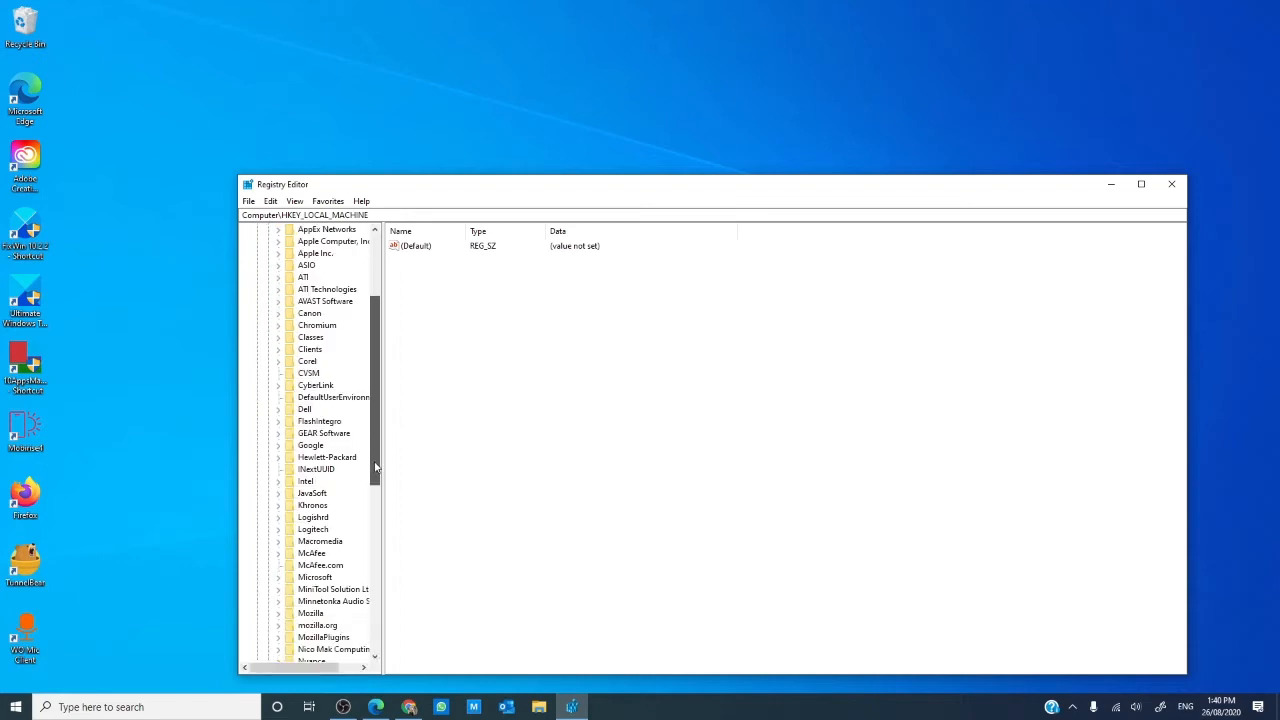
scroll(down, 3)
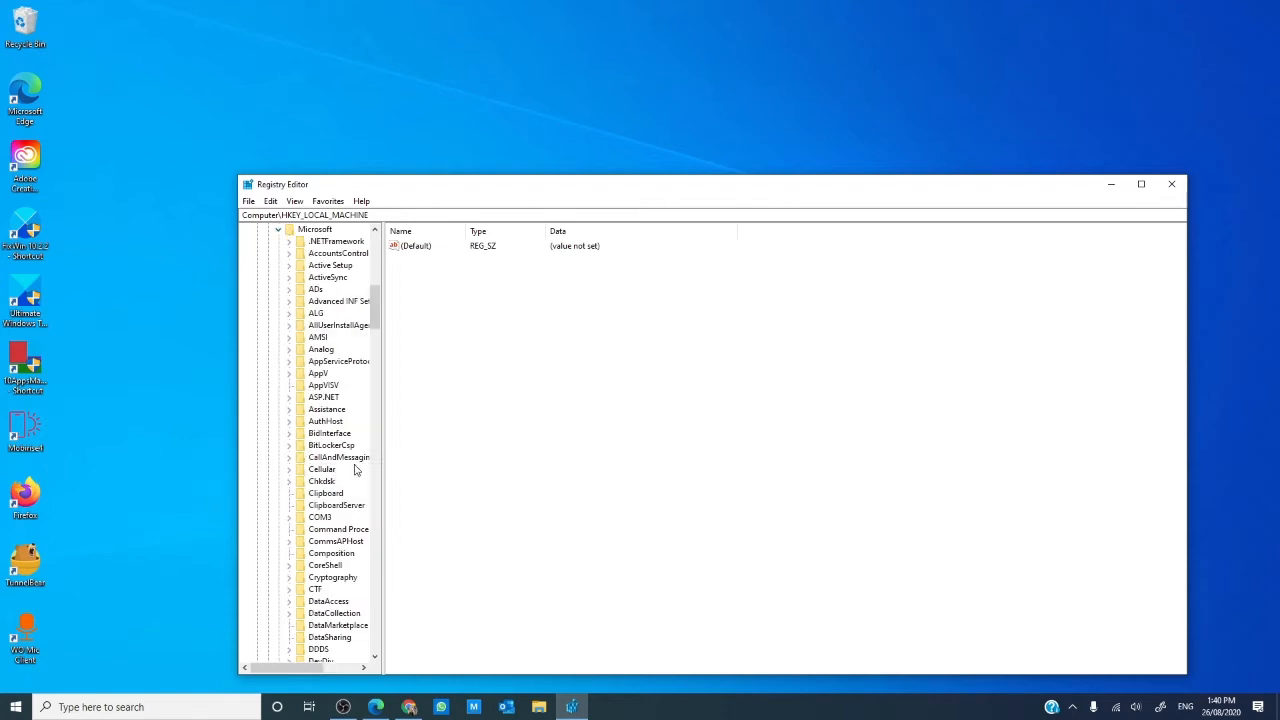
scroll(down, 3)
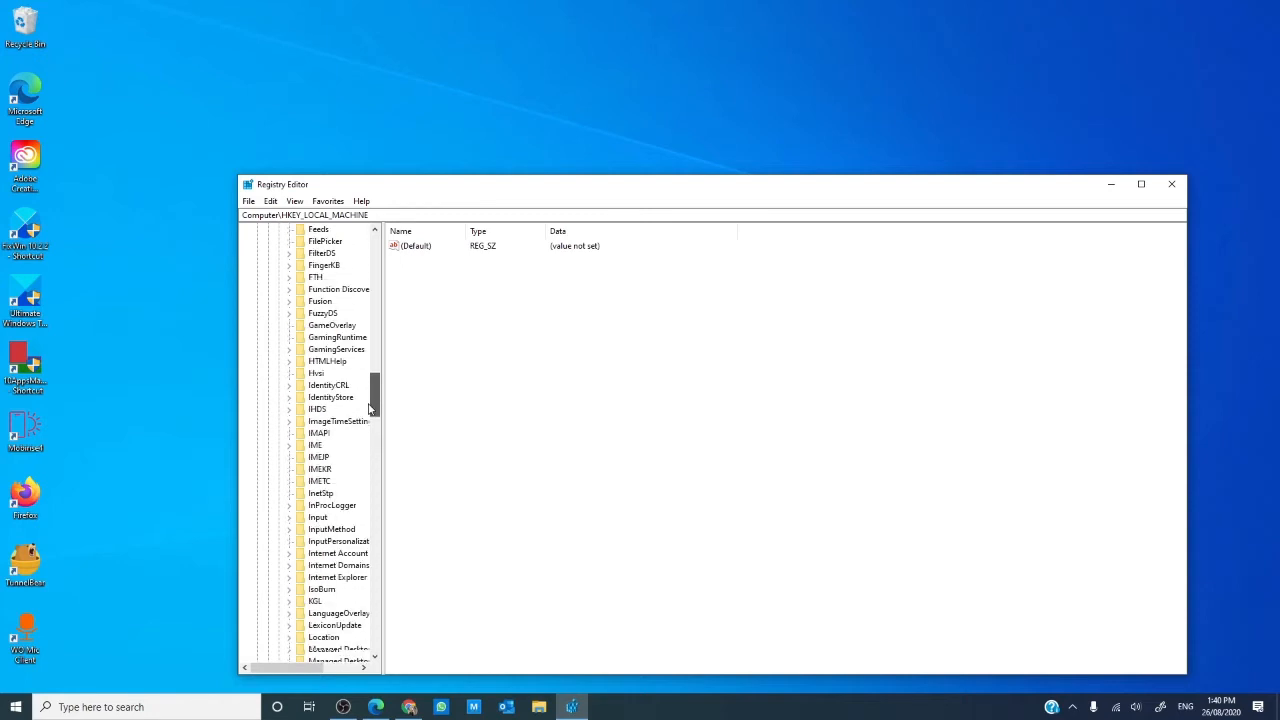
scroll(down, 3)
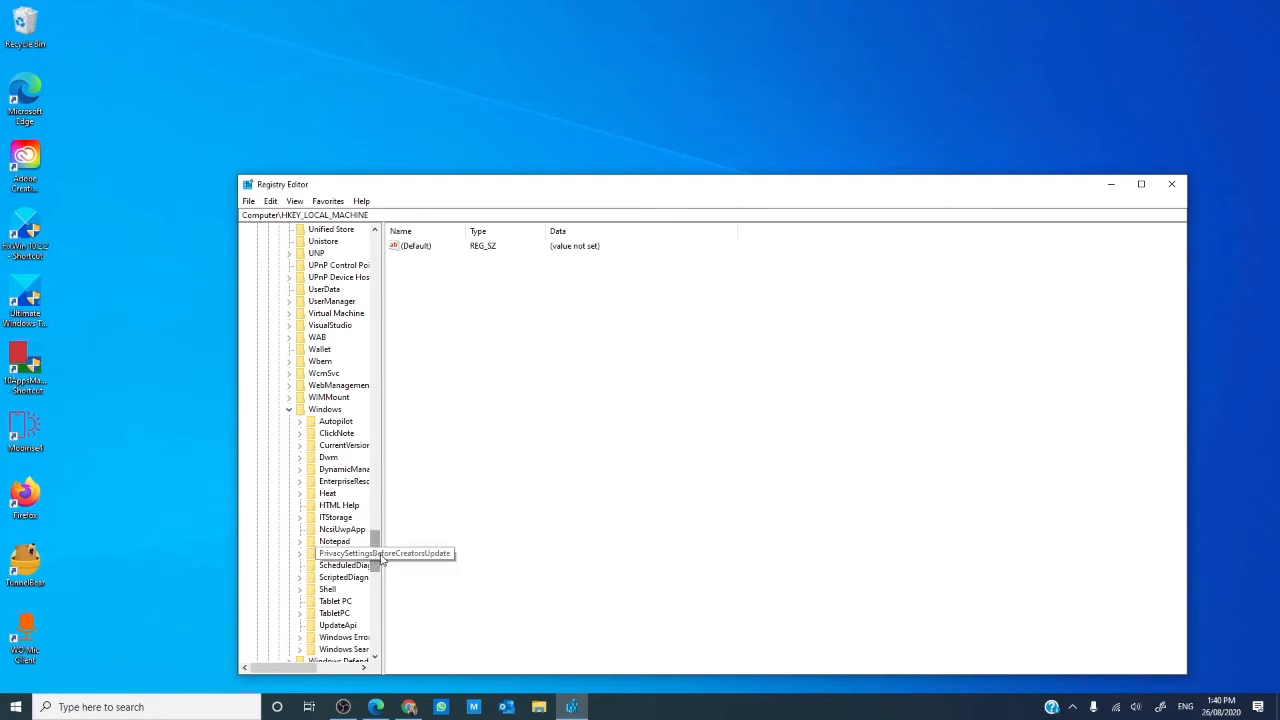
click(344, 445)
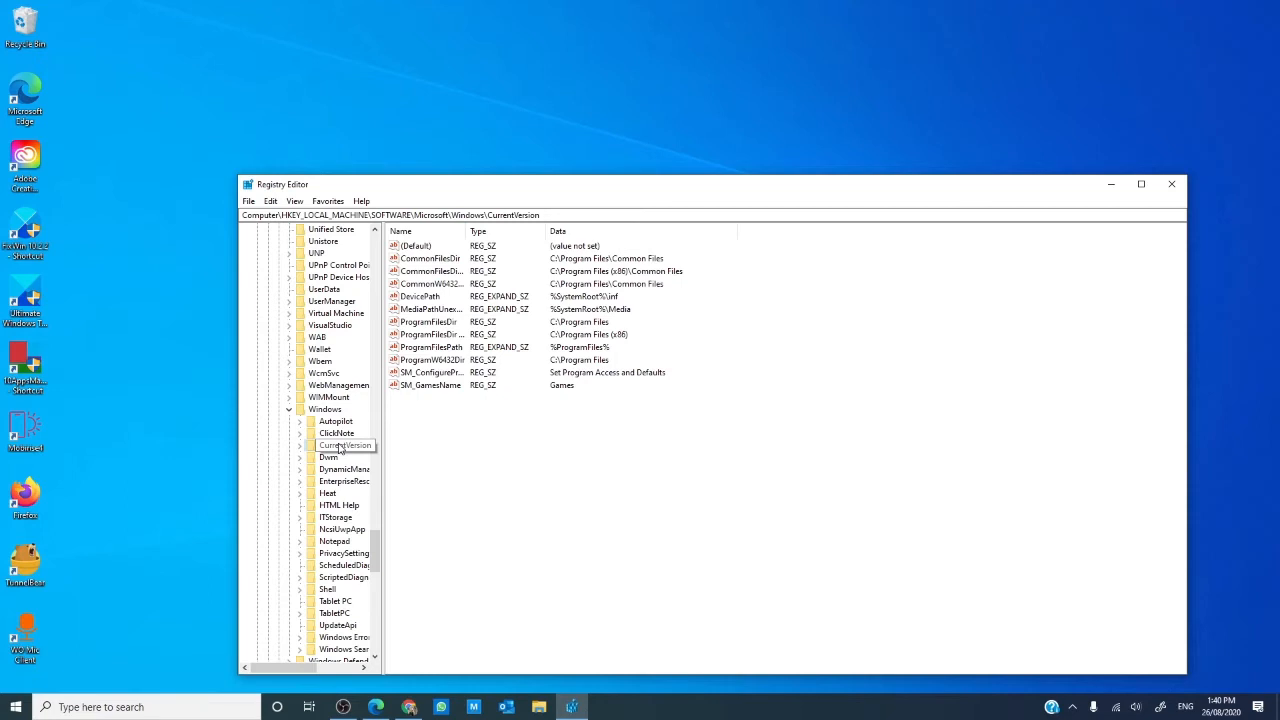
click(345, 445)
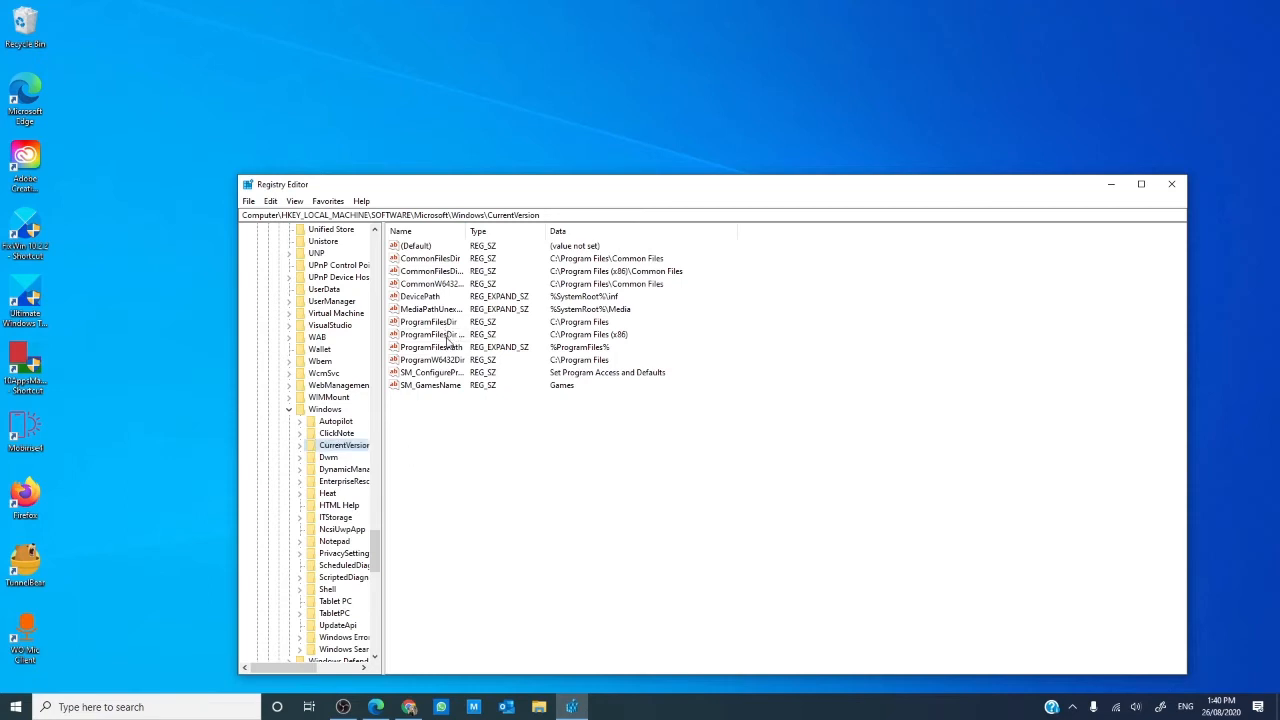
double_click(430, 334)
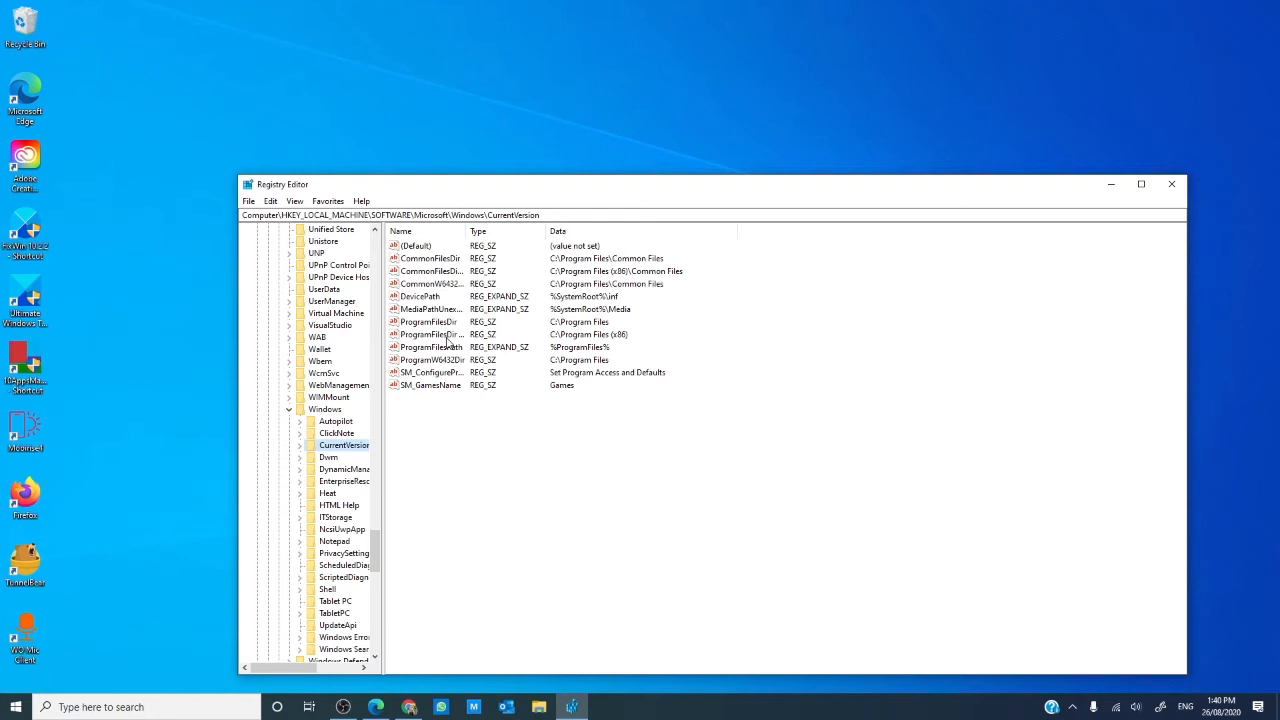
Open ProgramFilesDir (x86) and confirm its data unchanged as C:\Program Files (x86).
double_click(428, 334)
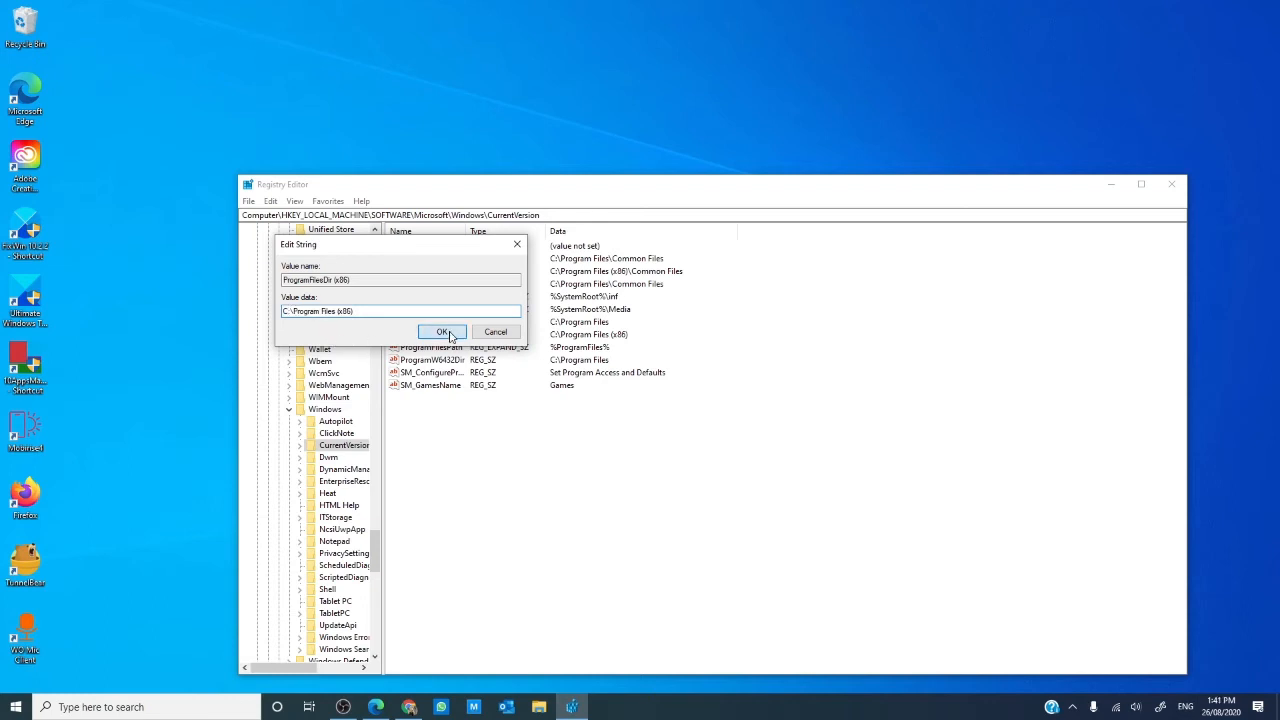
click(442, 331)
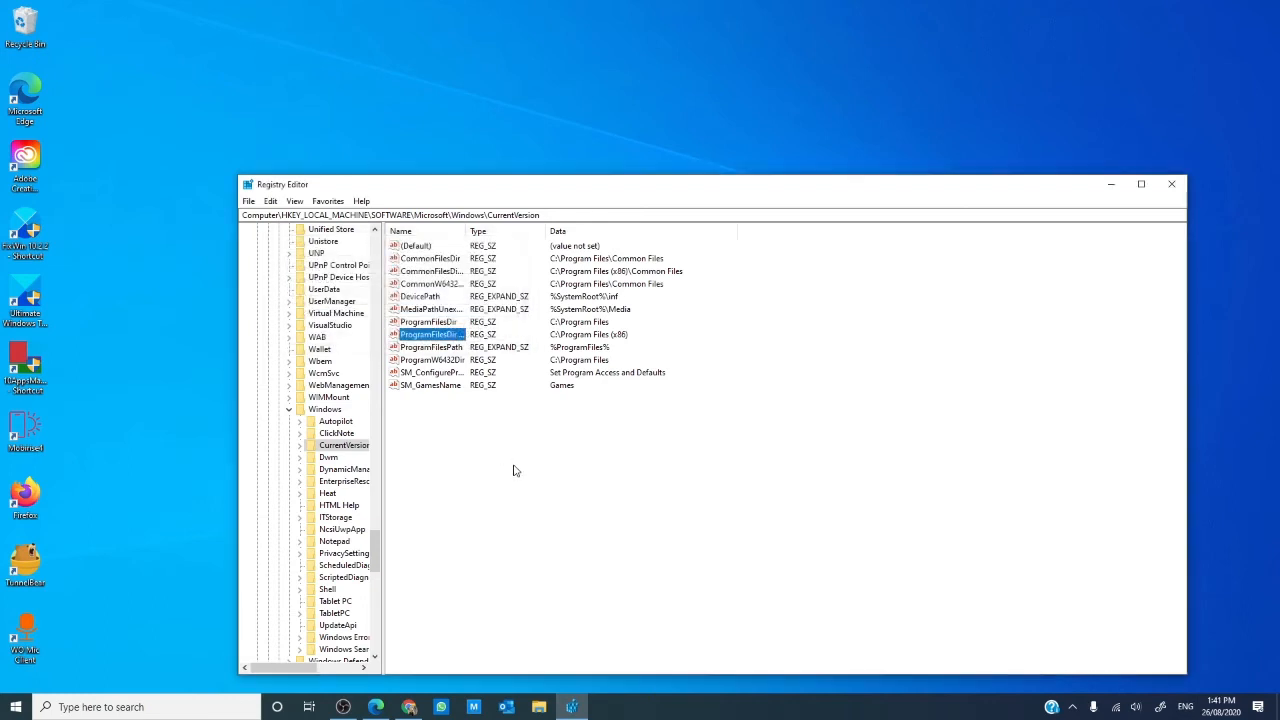
Close Registry Editor and return to the Program Files article in Edge.
click(1171, 184)
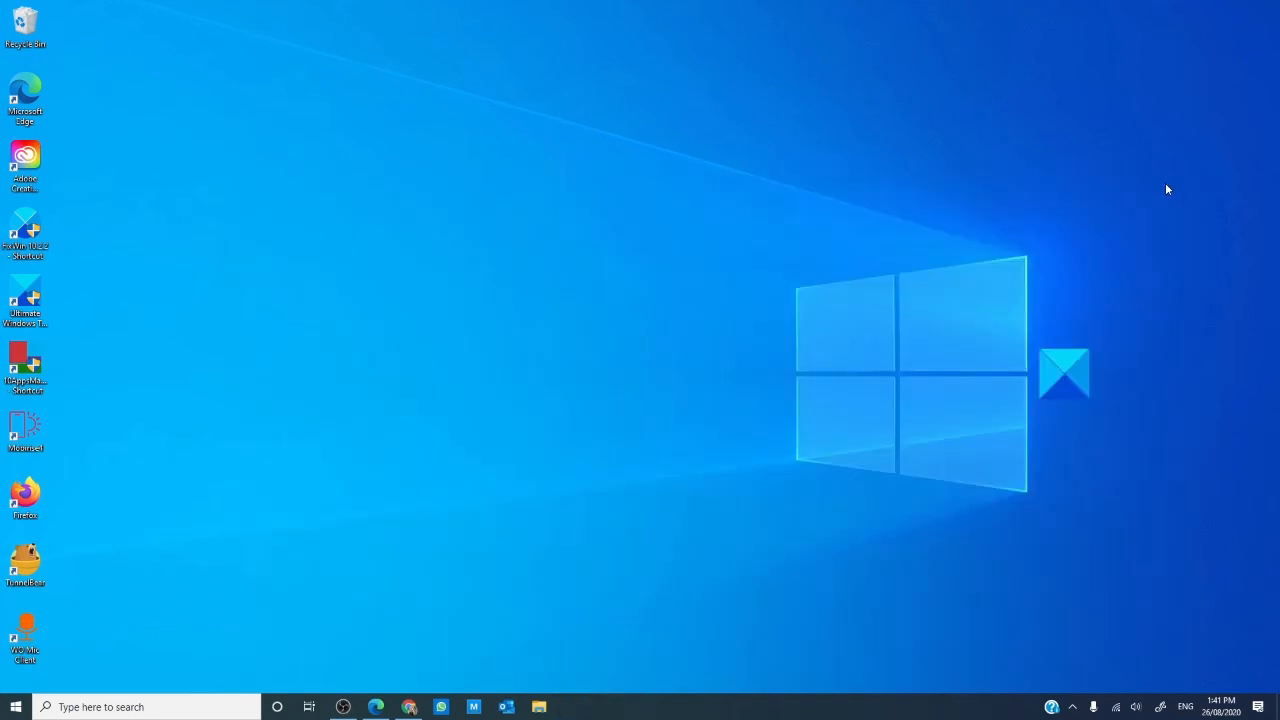
mouse_move(958, 305)
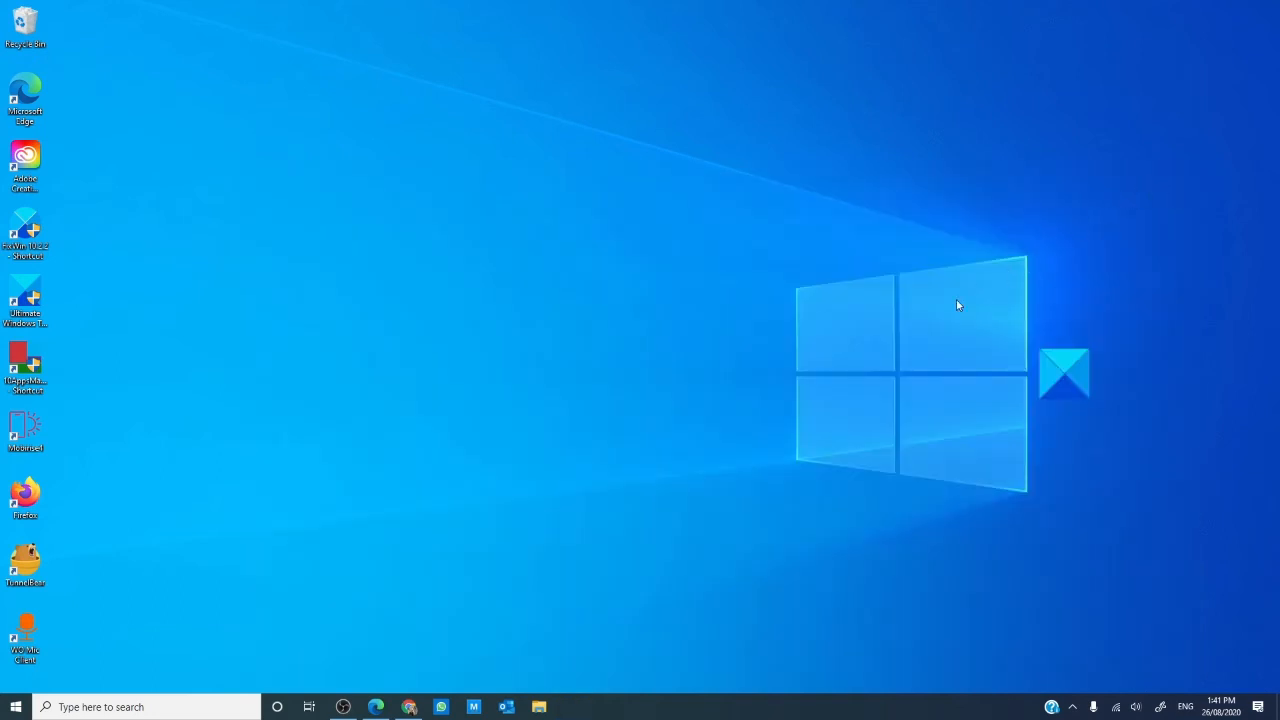
click(376, 707)
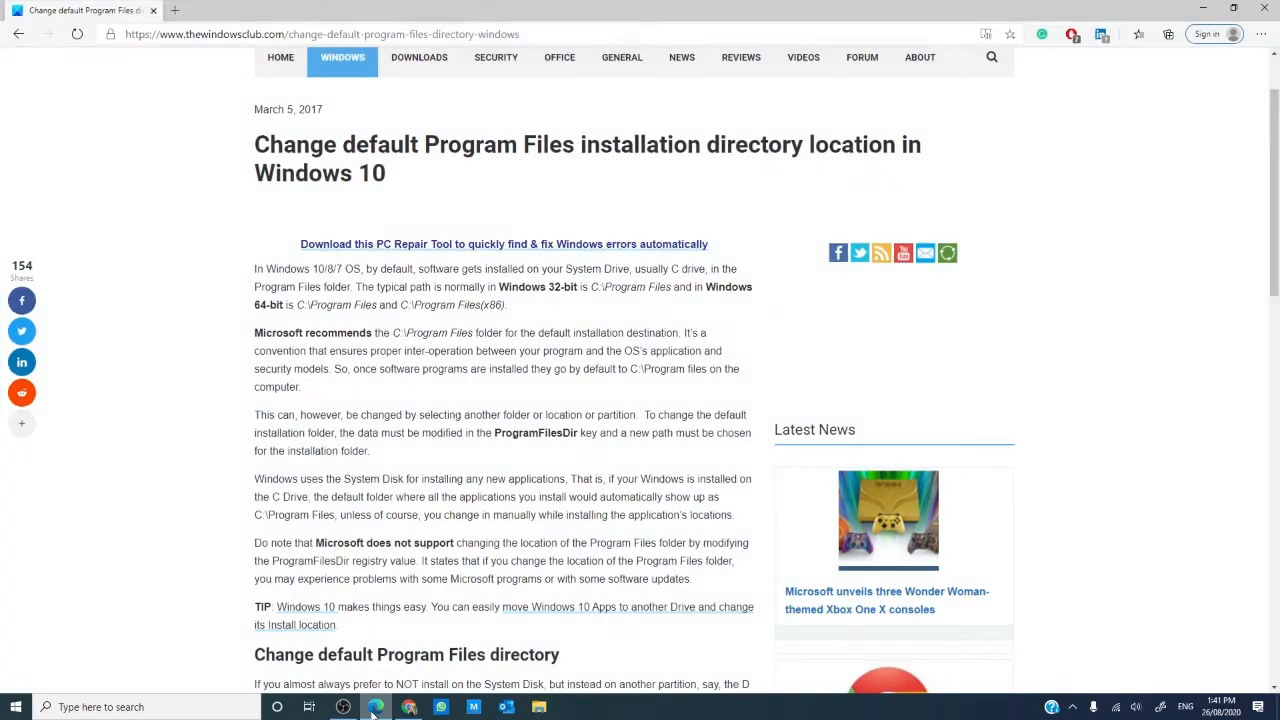